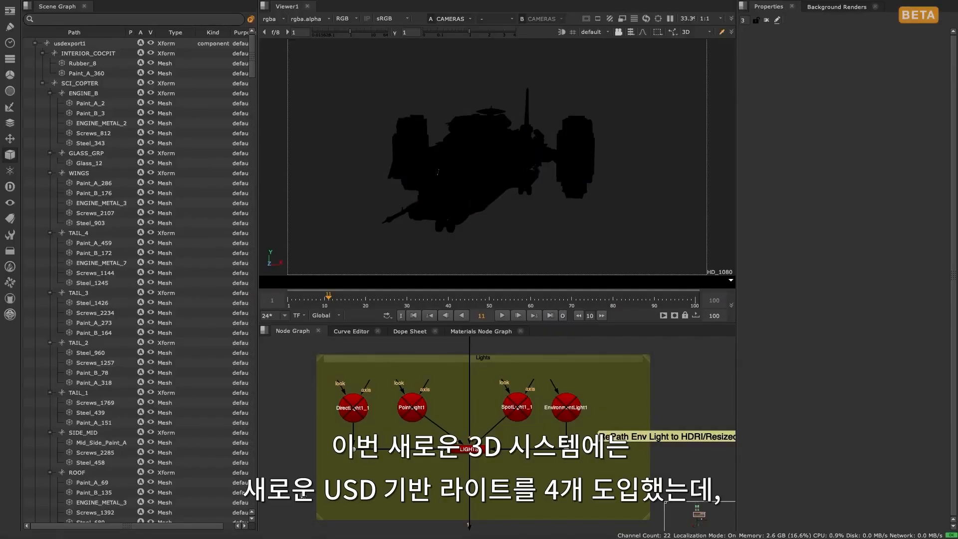
- Enable DirectLight1_1 so the helicopter is lit, with its intensity and rotation settings shown
click(352, 407)
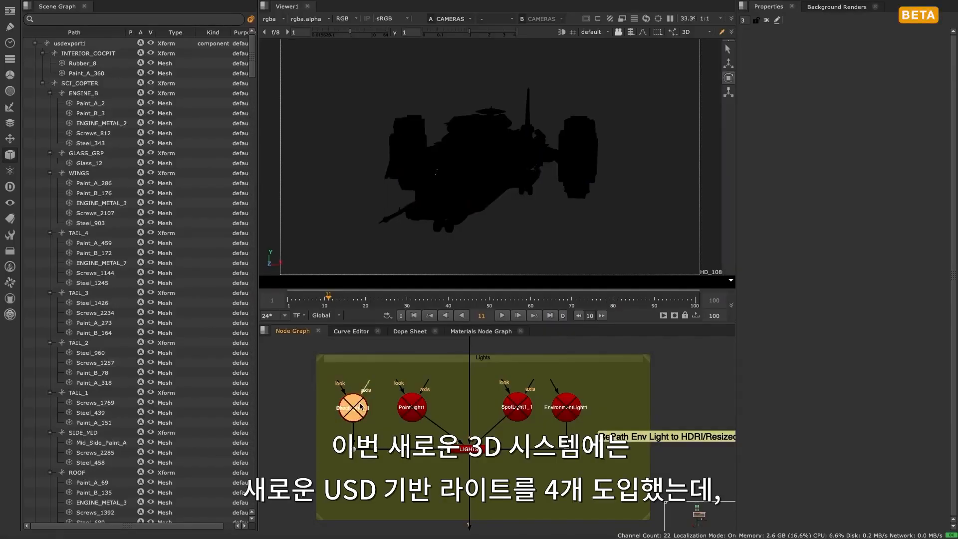
click(352, 407)
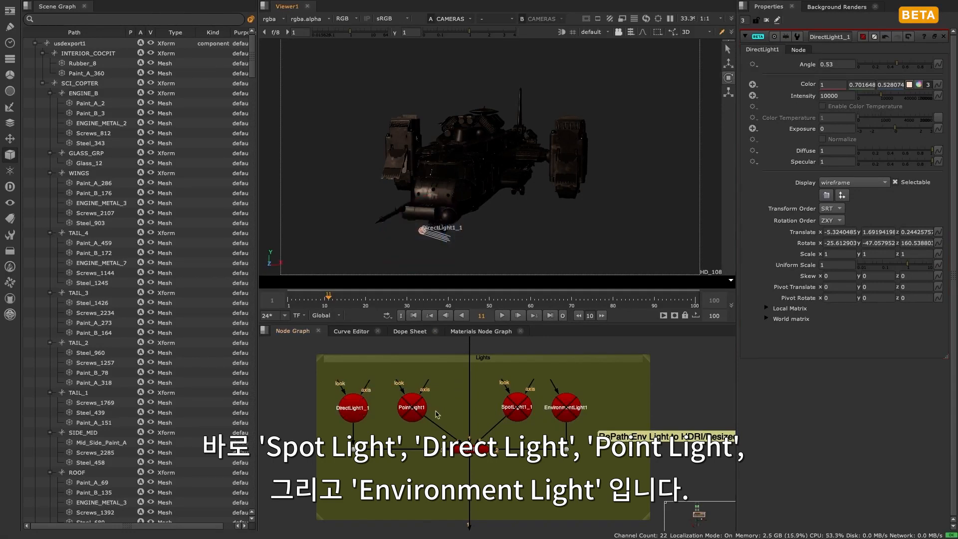
- Enable PointLight1 and SpotLight1_1, adding coloured light and a spot cone around the ship
click(412, 407)
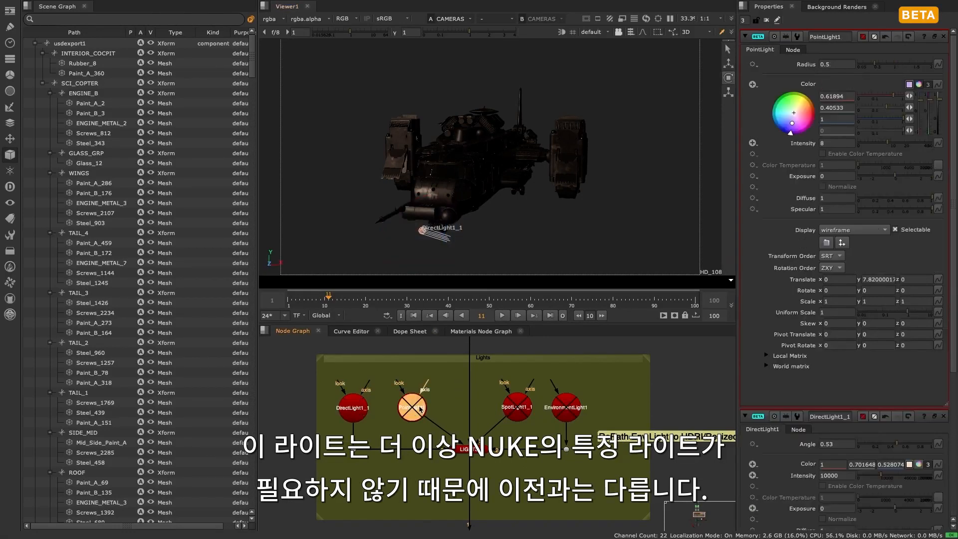
click(413, 406)
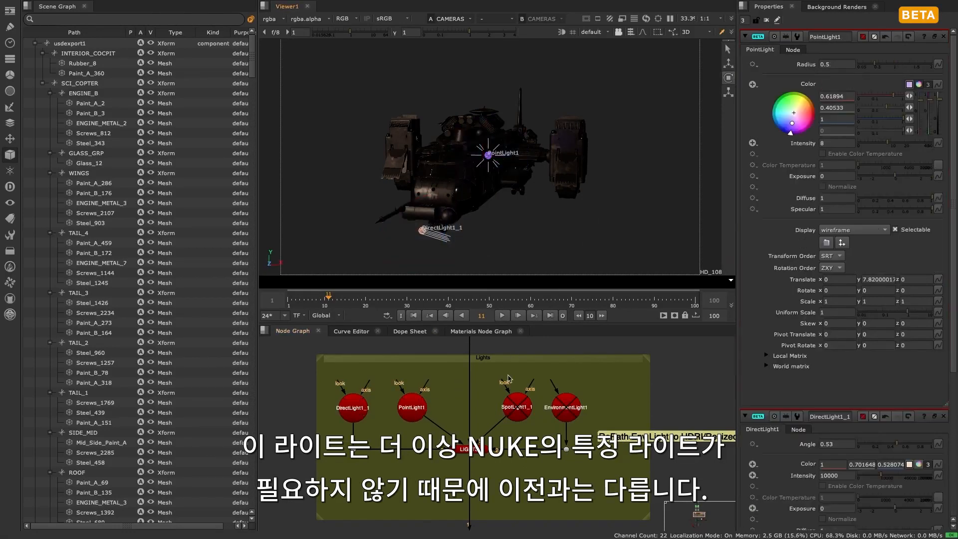
click(516, 407)
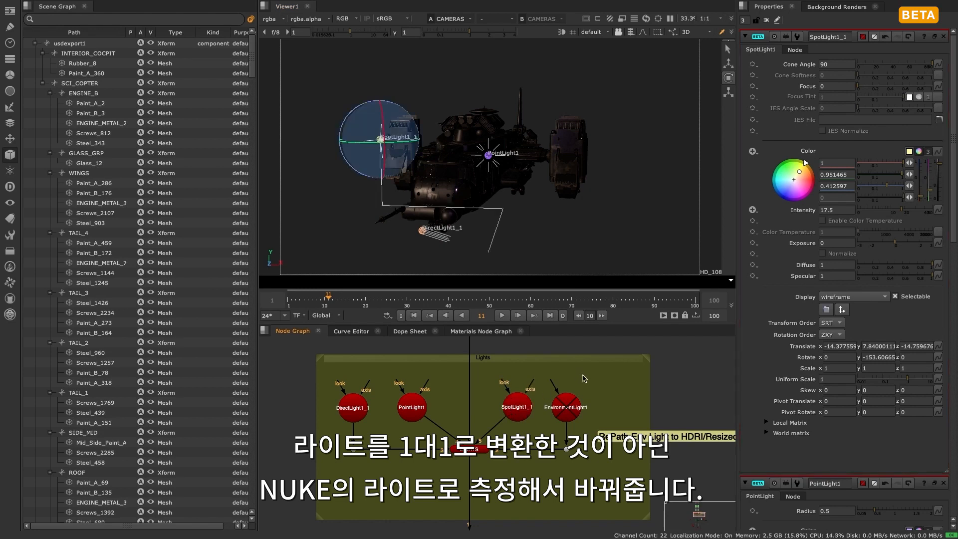
- Enable EnvironmentLight1 with its HDRI texture, wrapping the helicopter in reflections
click(565, 407)
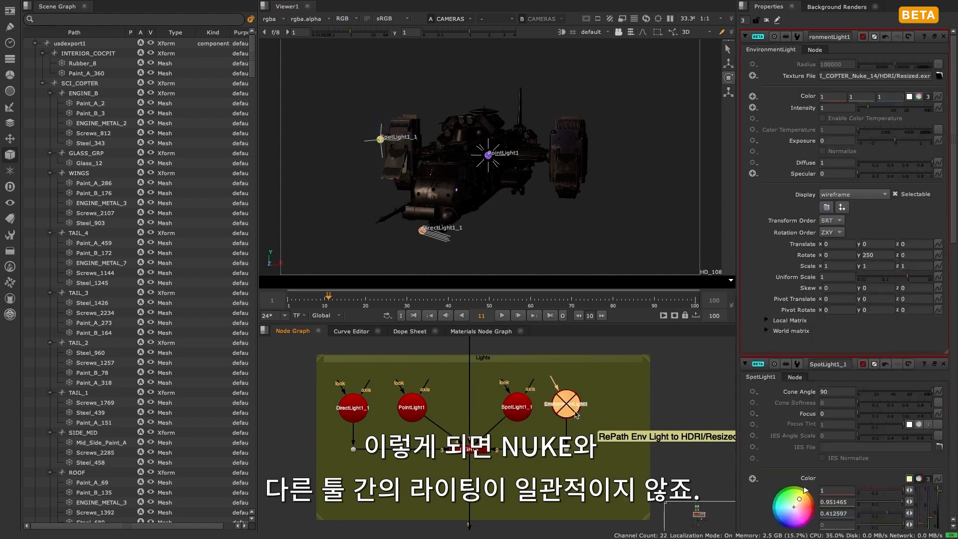
click(566, 404)
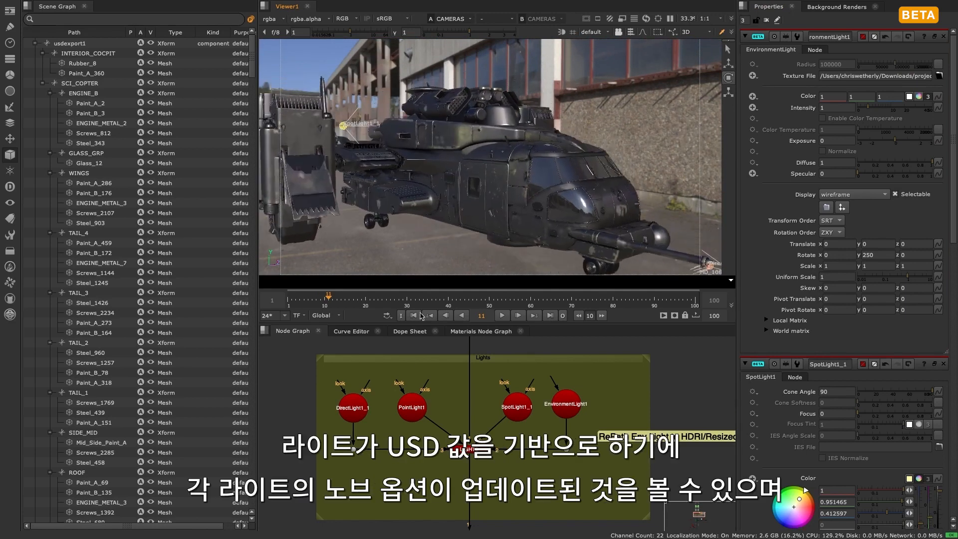
- Orbit around the lit helicopter, then play the hangar corridor shot forward on the timeline
click(517, 407)
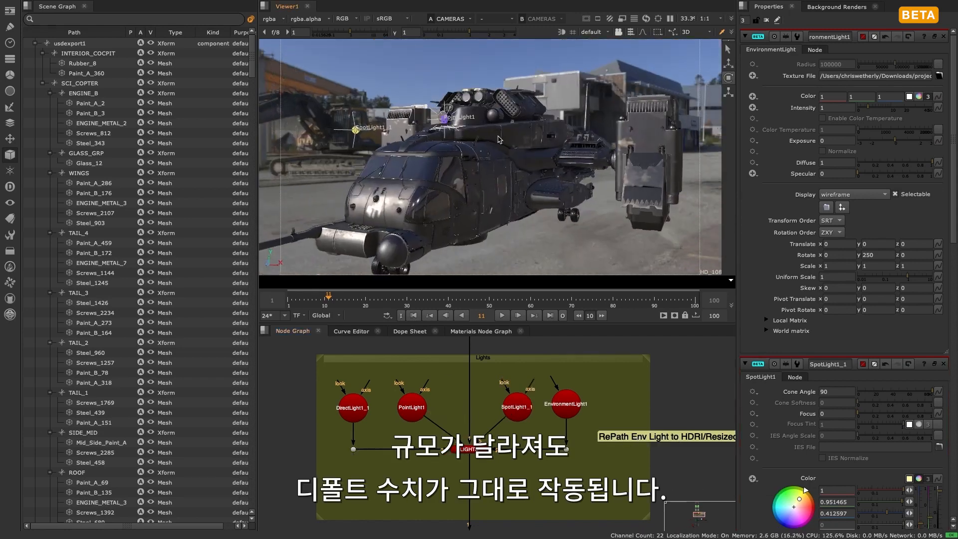
click(412, 408)
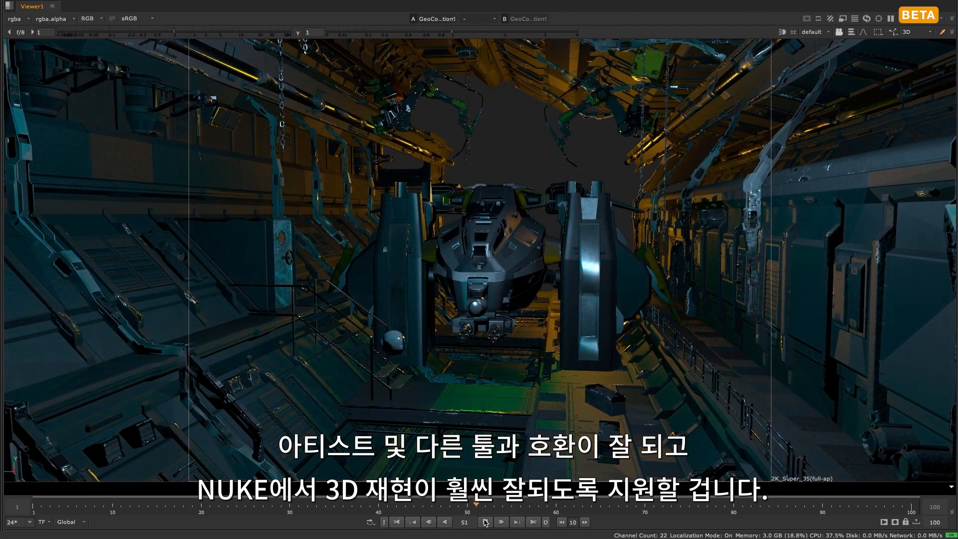
click(485, 522)
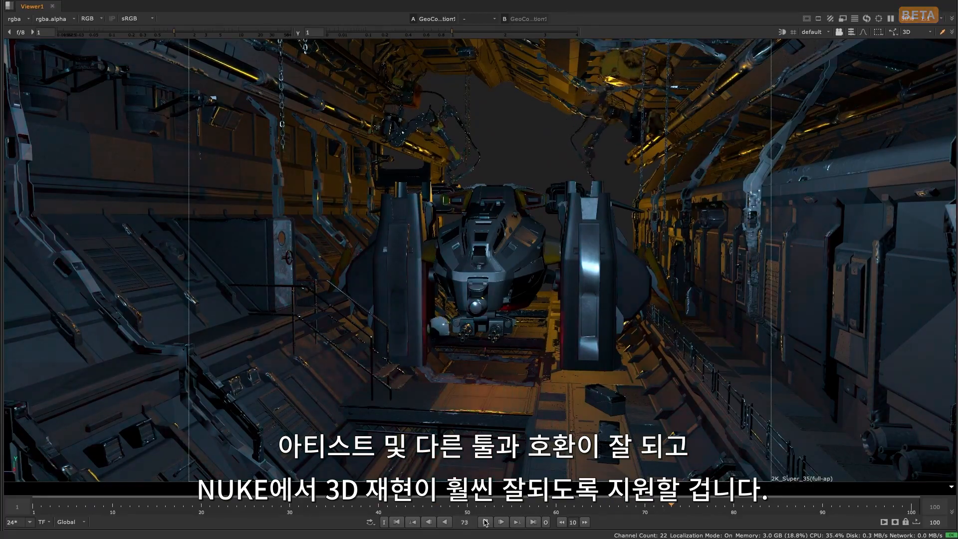